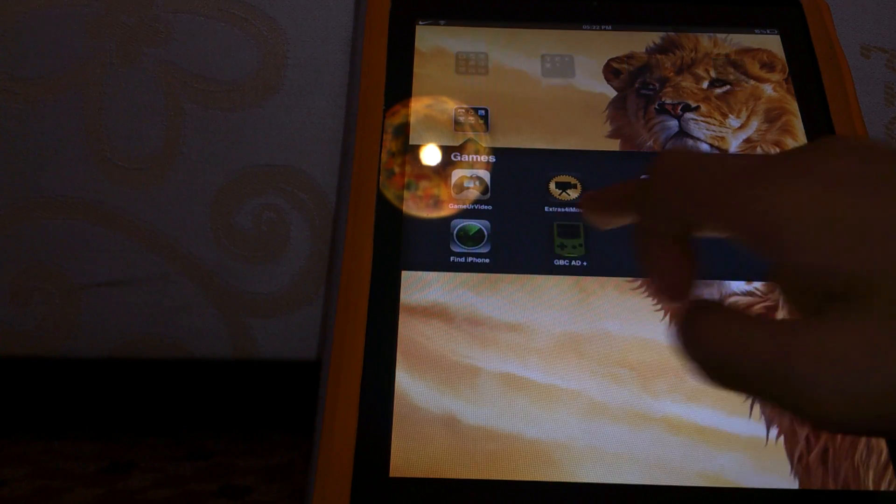
Step: Launch the GBC AD+ emulator so its built-in browser shows the GameBoy ROM files site
{"action": "left_click", "coordinate": [576, 240]}
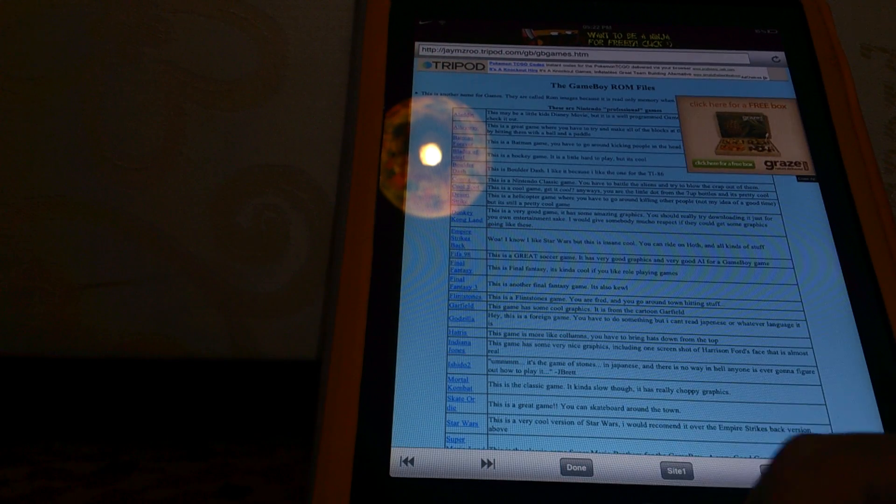
Step: Close the ROM download browser and view the Options screen with Wiimote, Achievements, sound and scale
{"action": "left_click", "coordinate": [576, 467]}
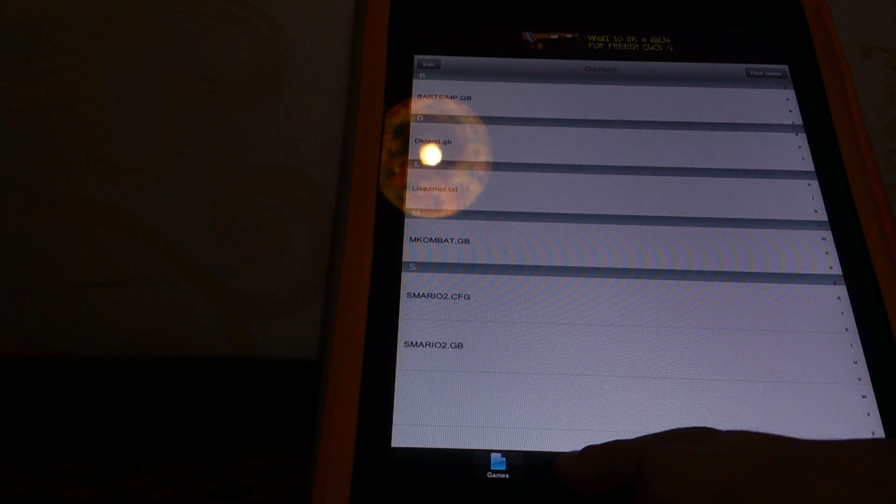
{"action": "left_click", "coordinate": [569, 469]}
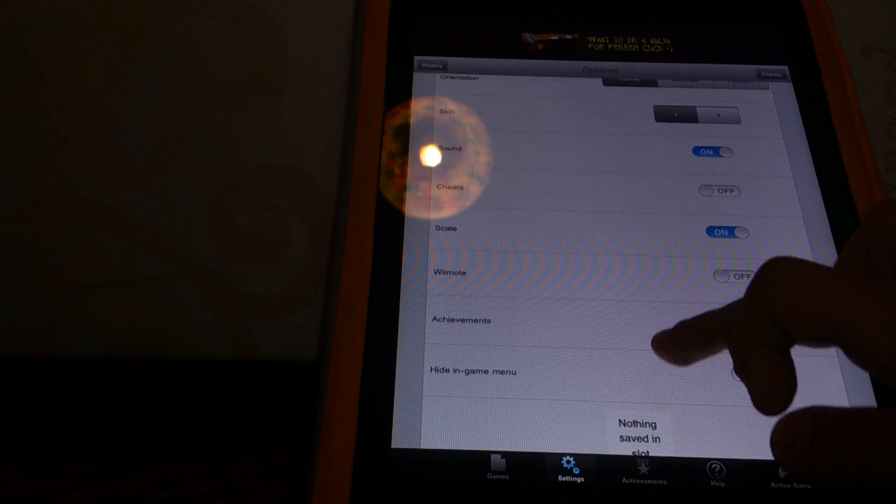
{"action": "scroll", "scroll_direction": "down", "scroll_amount": 3}
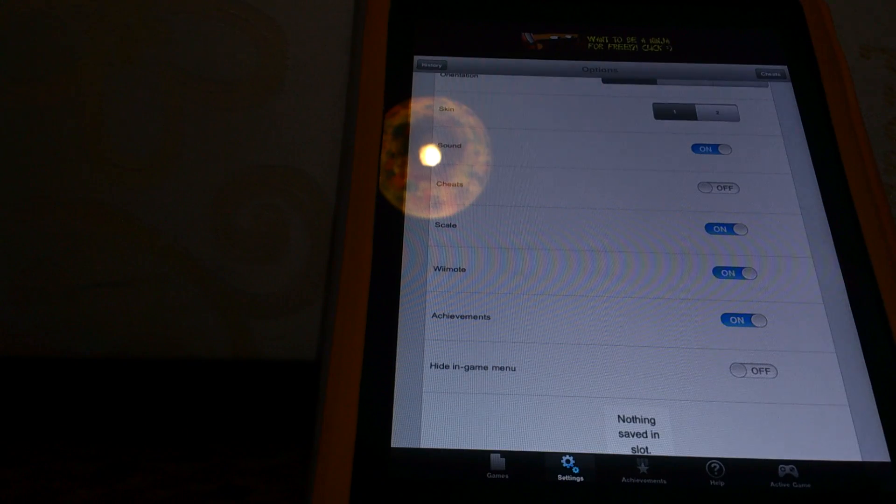
Step: Return to the Games list showing the downloaded ROM files
{"action": "left_click", "coordinate": [495, 466]}
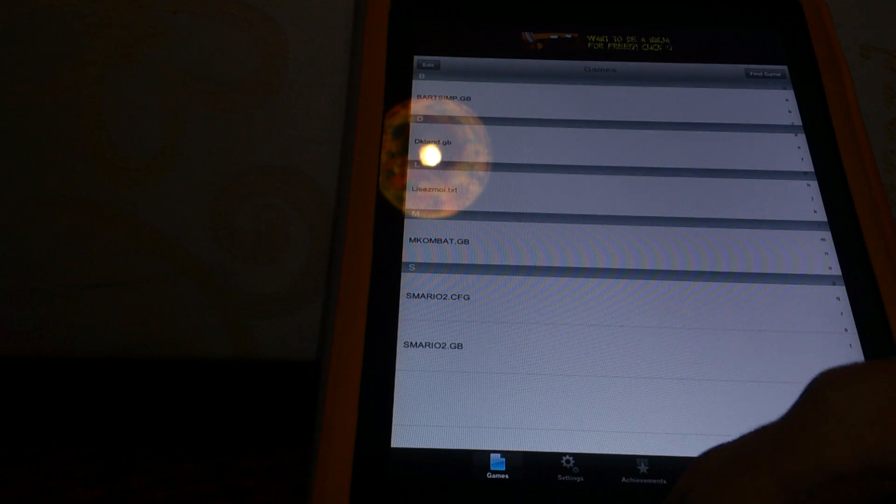